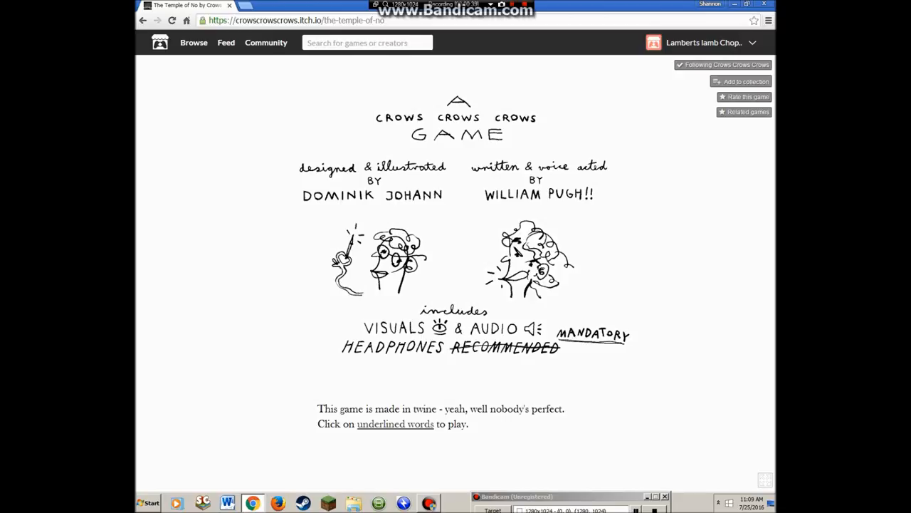
- Start the story and interrupt the narrator twice until the storm, bear or tailor choices appear
click(396, 424)
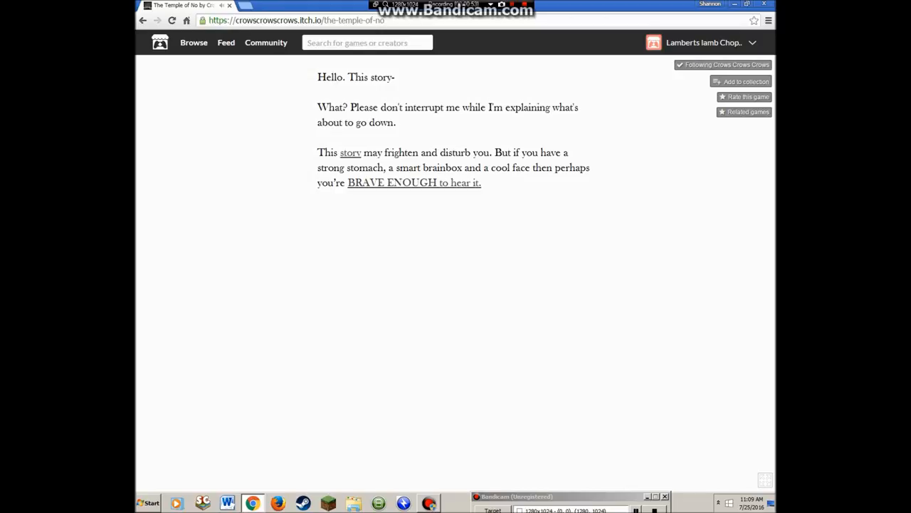
click(340, 151)
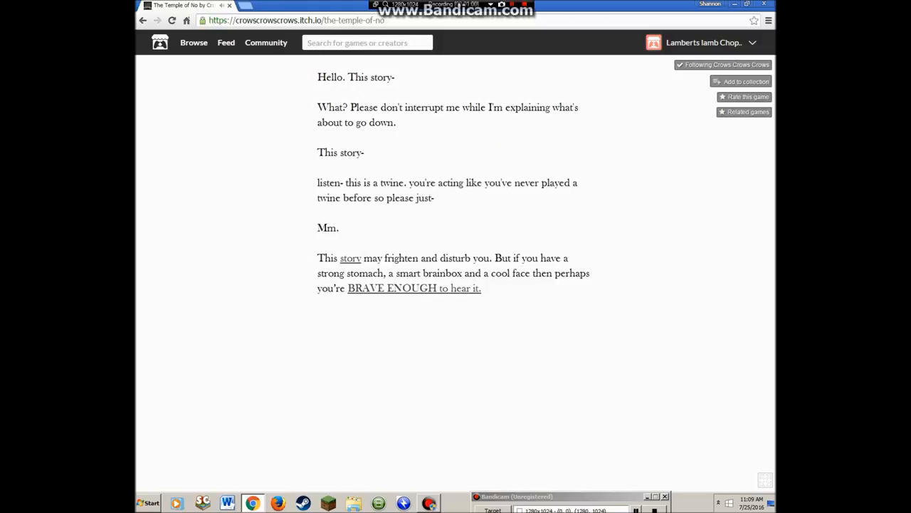
click(350, 258)
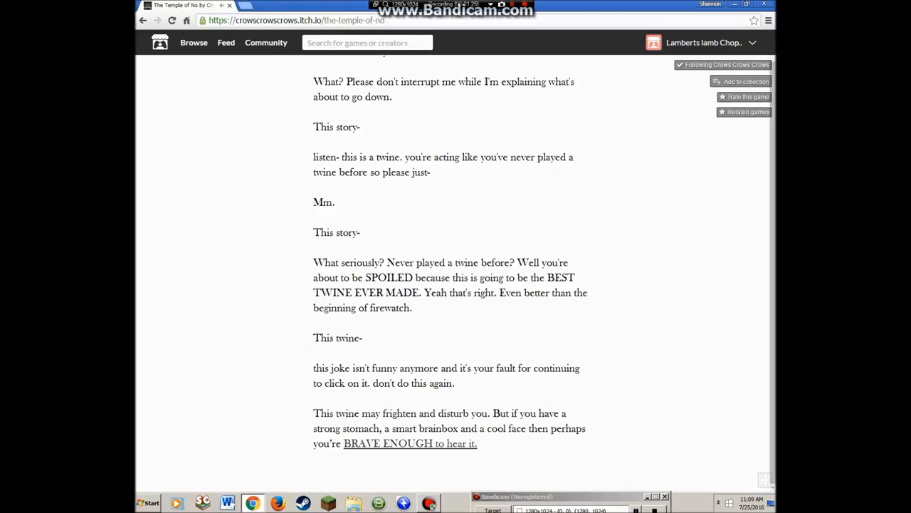
scroll(down, 3)
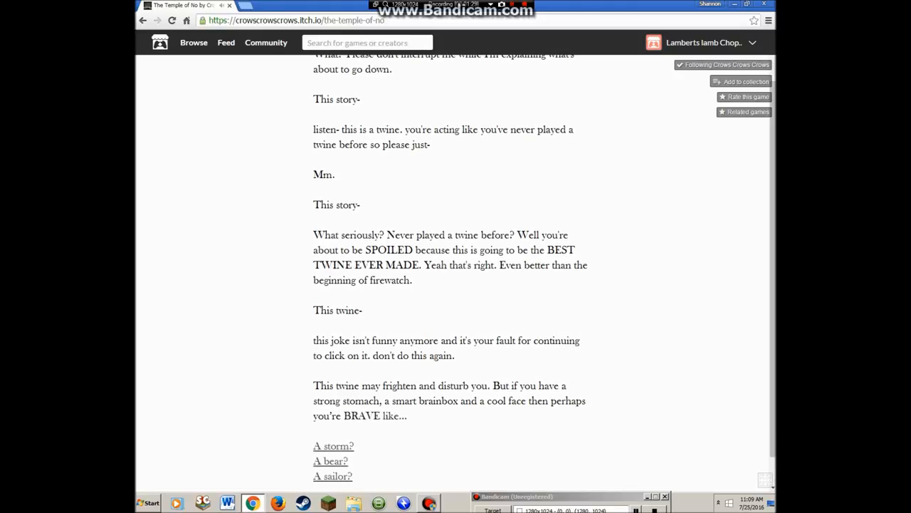
scroll(down, 3)
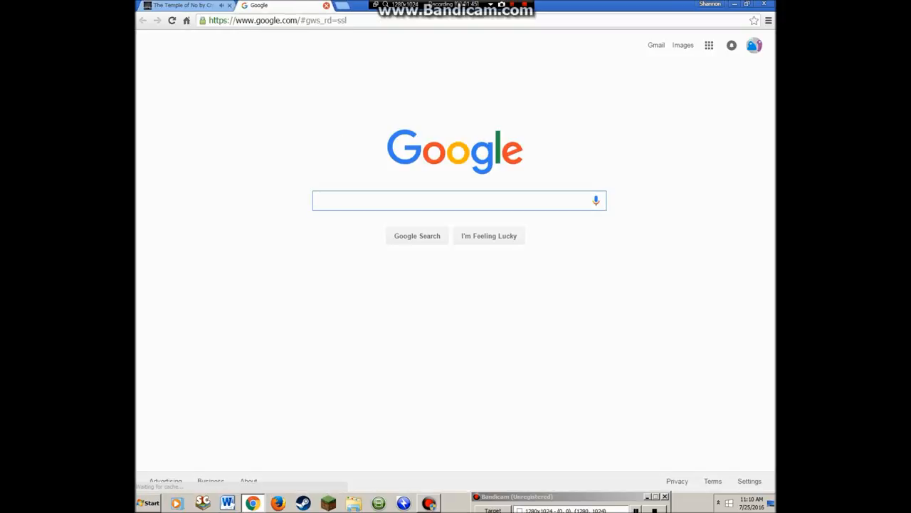
- Return to the game, answer 'Yes.' and reveal the tale's name under the big fat book
click(182, 6)
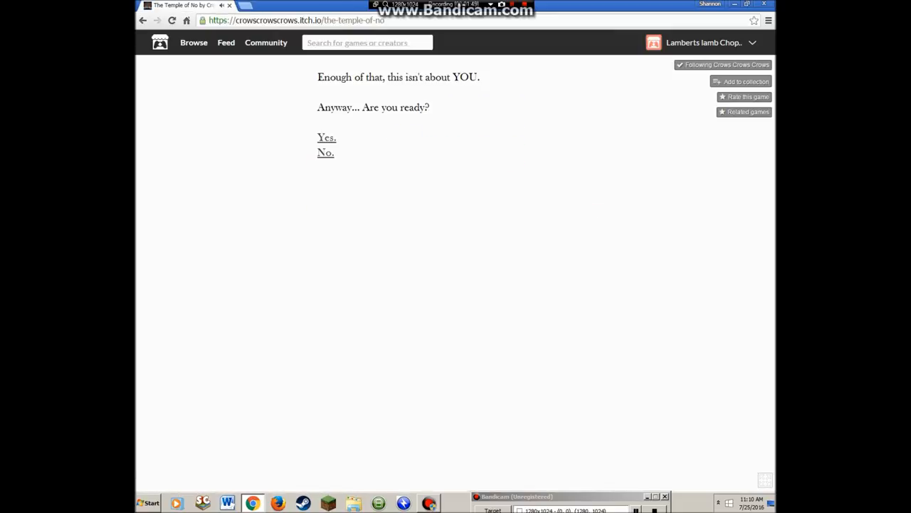
click(326, 137)
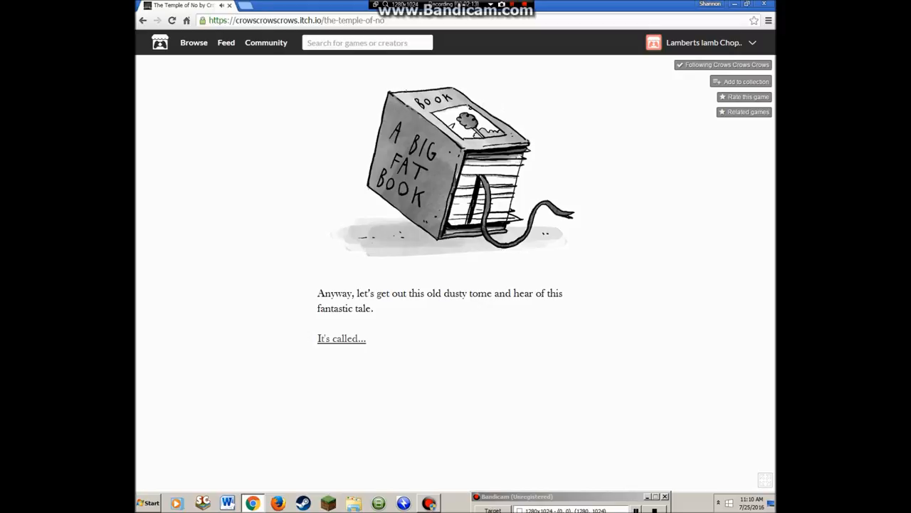
click(342, 339)
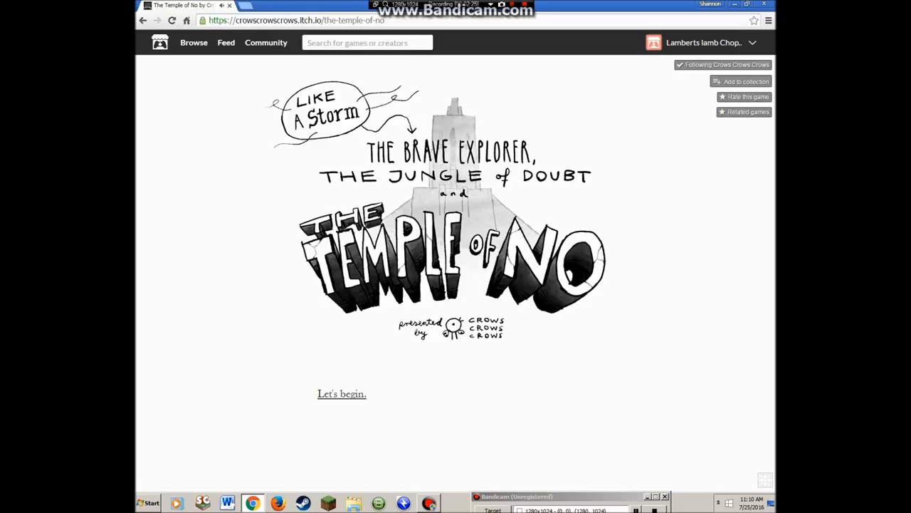
- Begin the tale and choose to play as the FROG
click(342, 393)
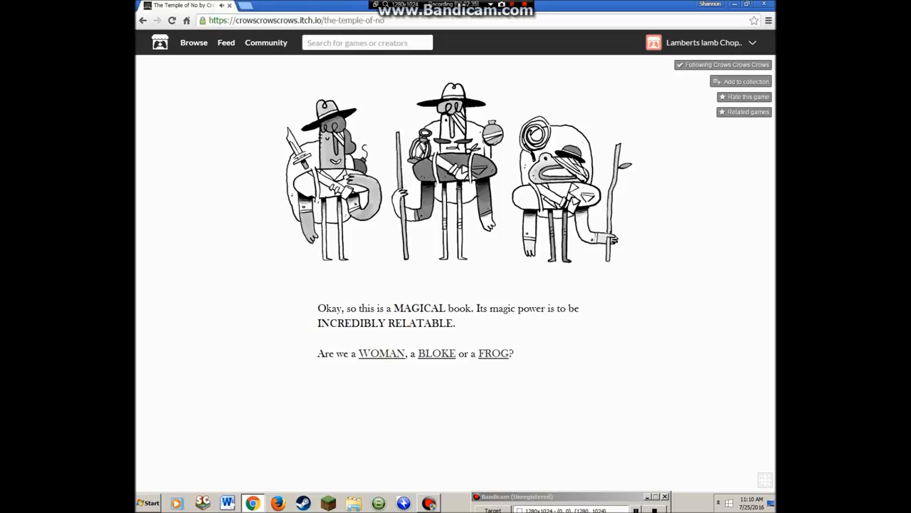
click(492, 353)
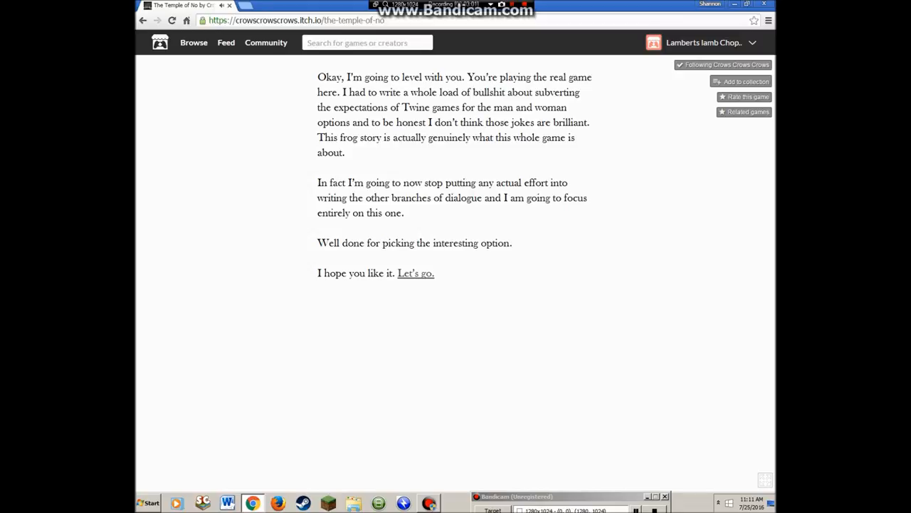
- Start Master Frog's story with 'Let's go.' and read through his Slimy Bottom introduction
click(416, 274)
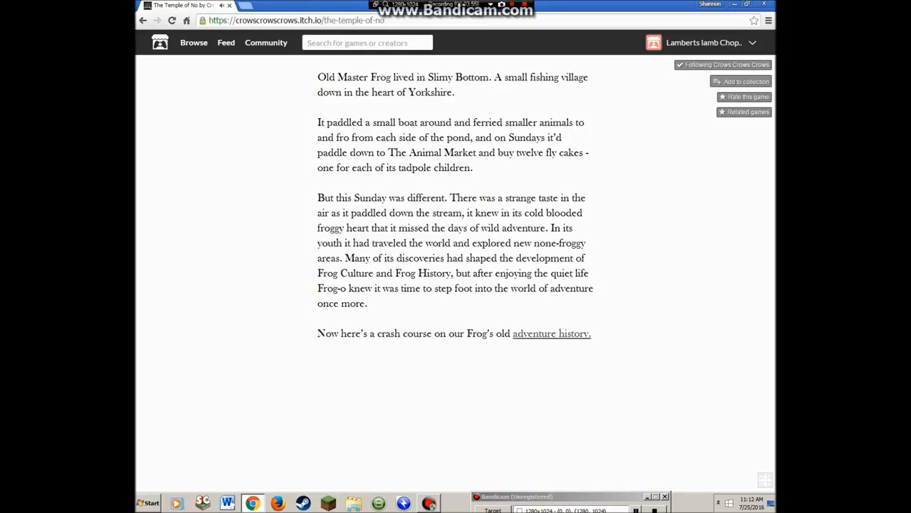
scroll(down, 3)
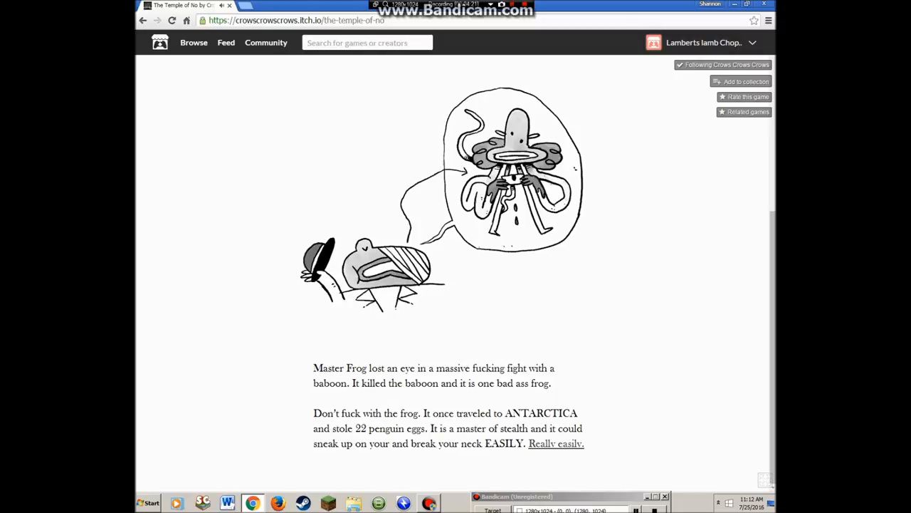
- Read on toward 'Really easily.' and the dark jungle transition passage
scroll(down, 3)
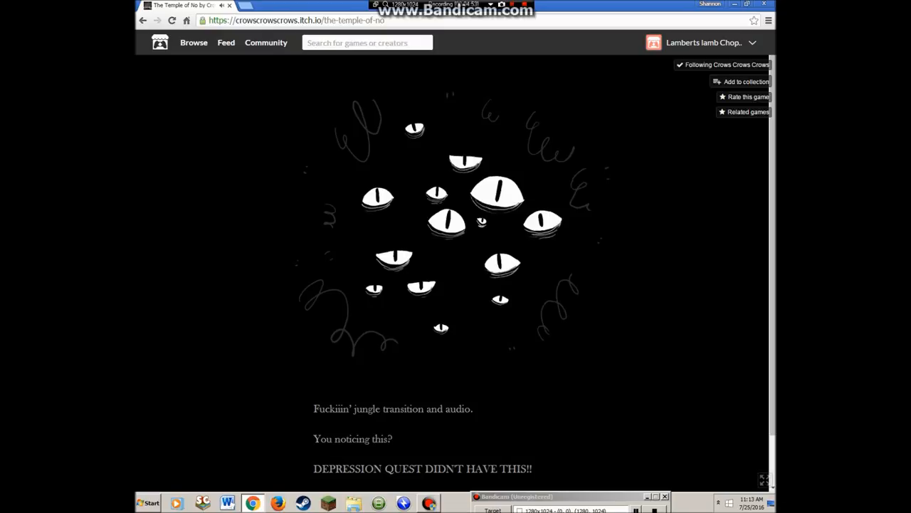
- Read the legendary map's backstory via 'Anyway.' and continue to the Jungle of Doubt map
scroll(down, 3)
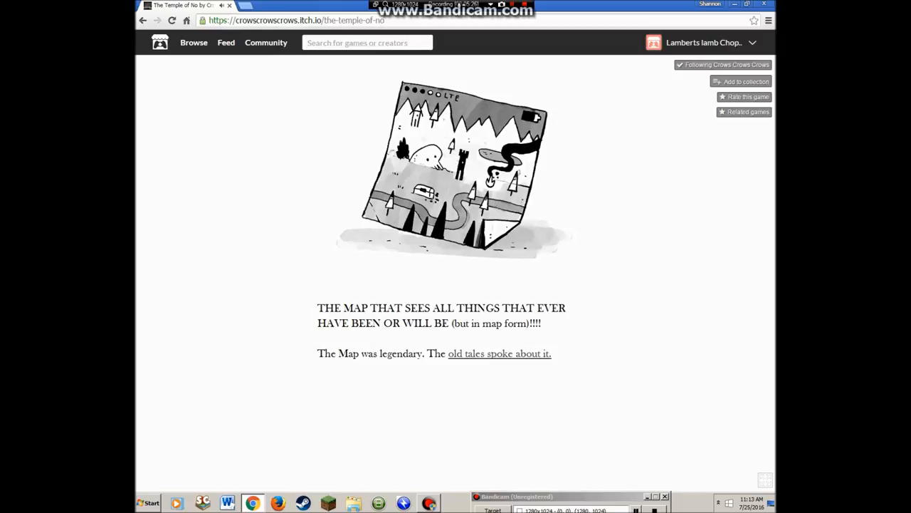
click(498, 353)
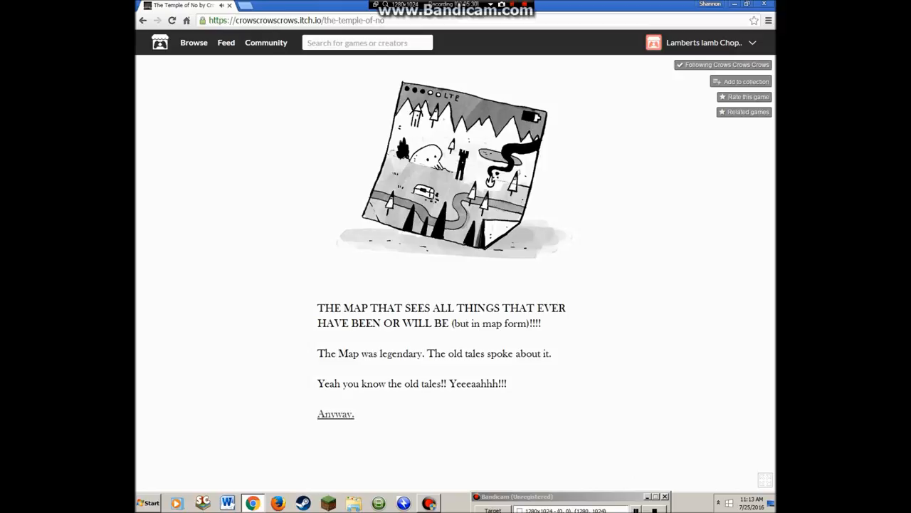
scroll(down, 3)
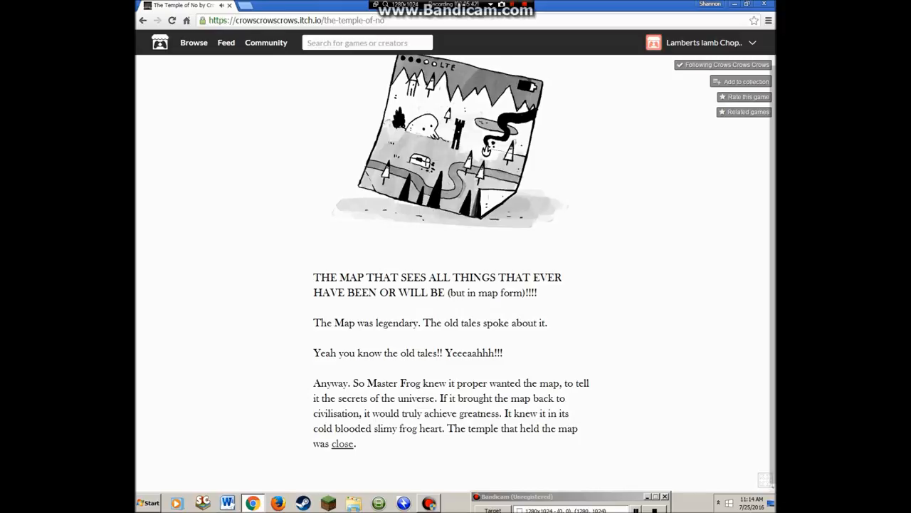
click(342, 443)
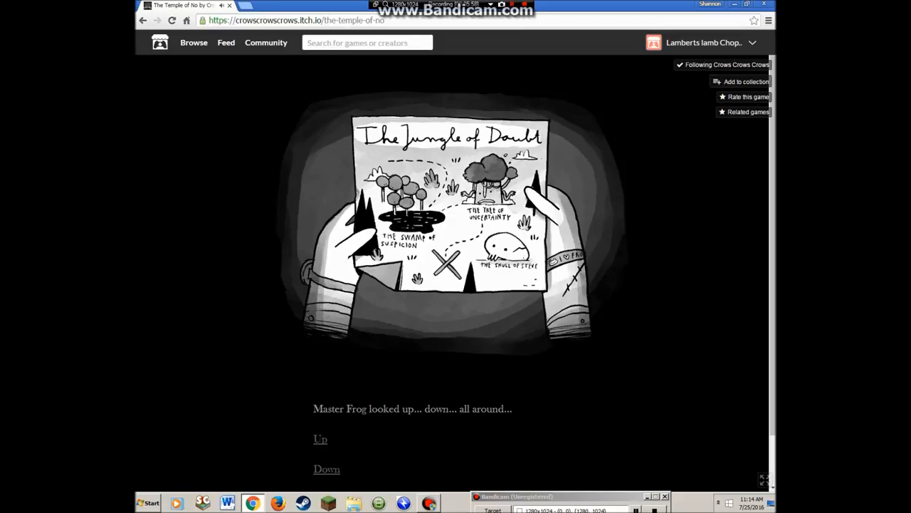
- Have Master Frog look up and then down, reading toward the 'All around' choice
click(321, 439)
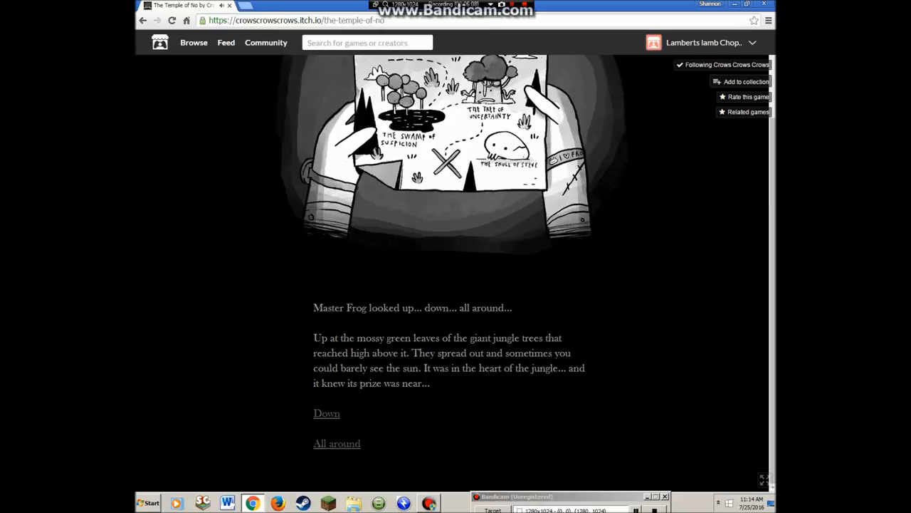
click(327, 412)
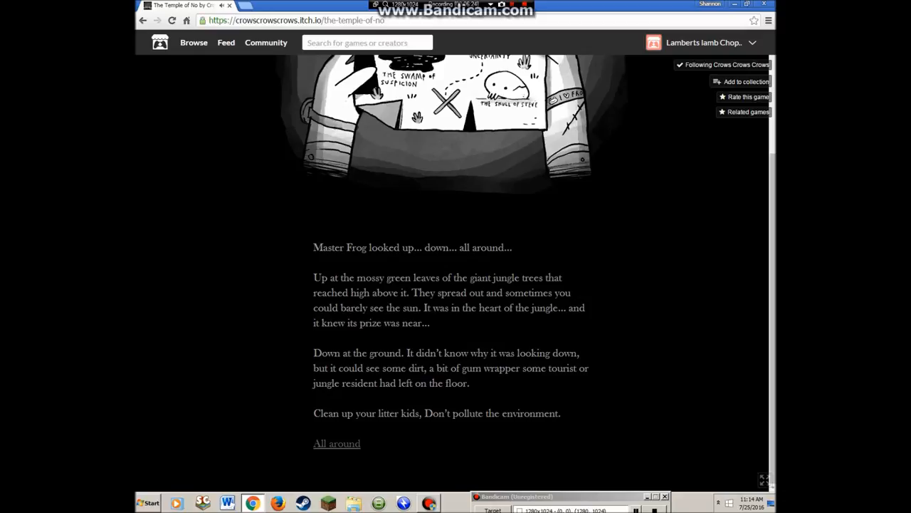
scroll(down, 3)
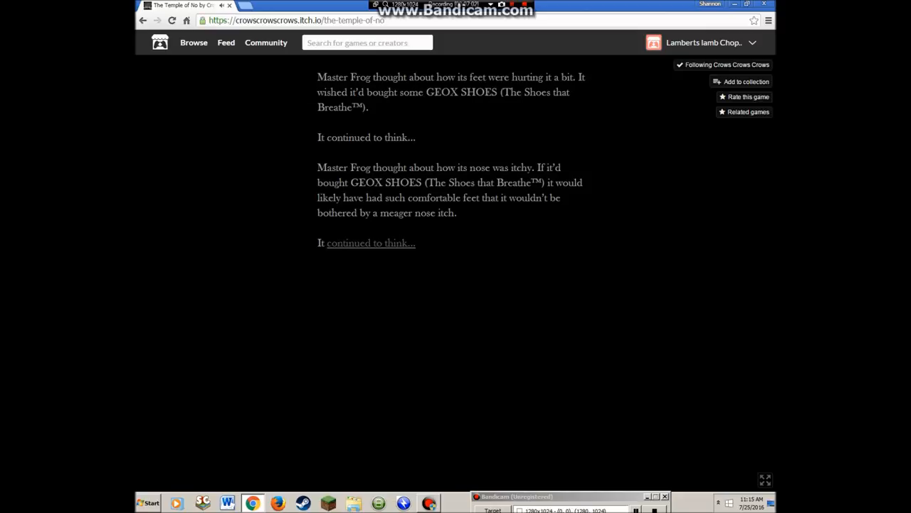
- Follow 'continued to think...' to the passage offering think, sing or futility choices
click(370, 242)
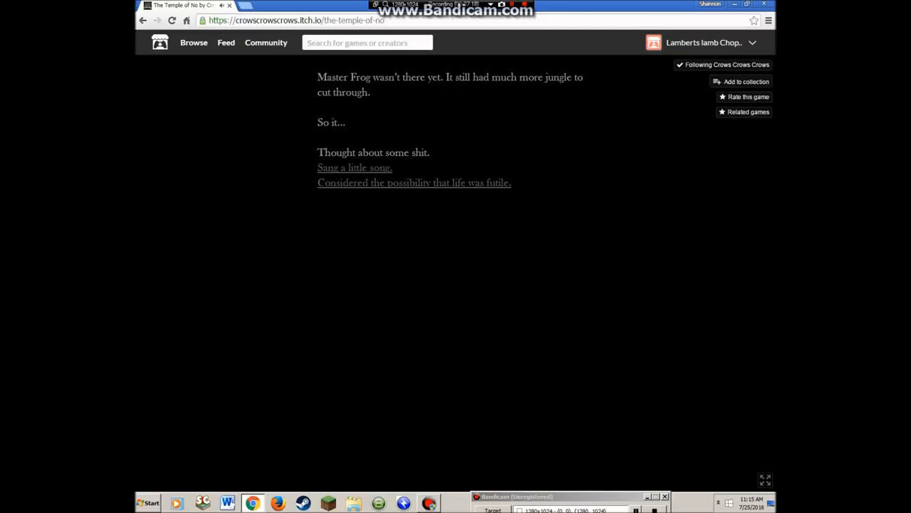
- Read the full little-song lyrics to the 'WELL DONE' ending and finish with 'You are cool now.'
scroll(down, 3)
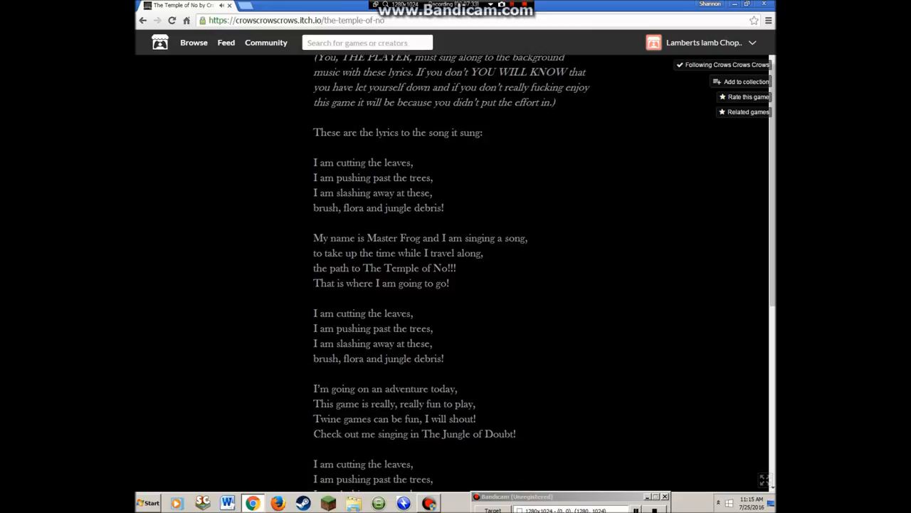
scroll(down, 3)
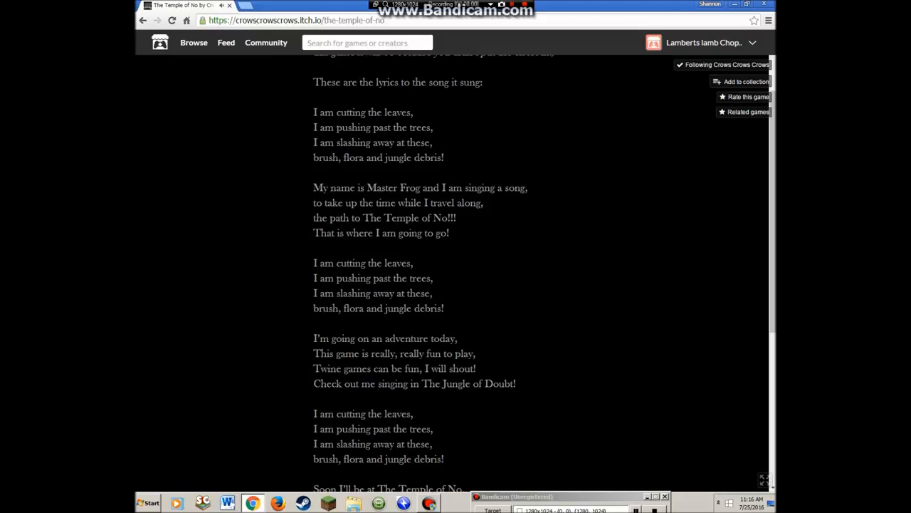
scroll(down, 3)
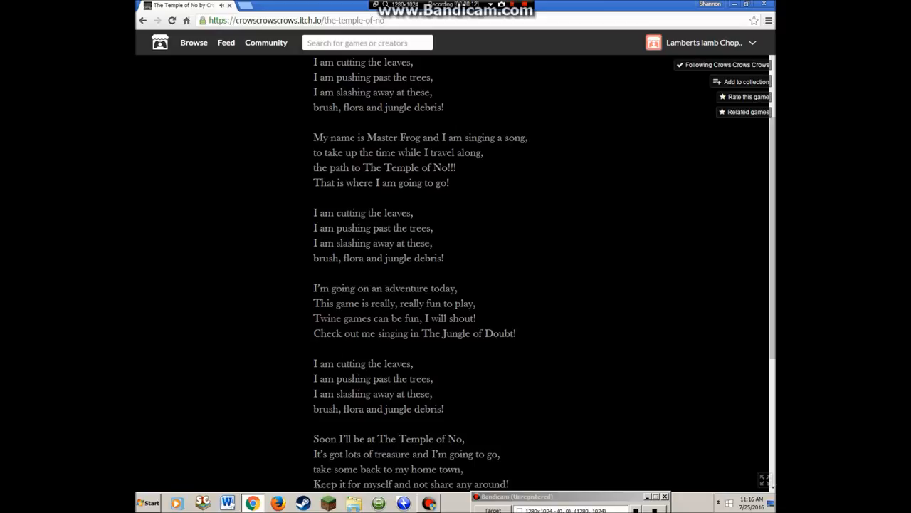
scroll(down, 3)
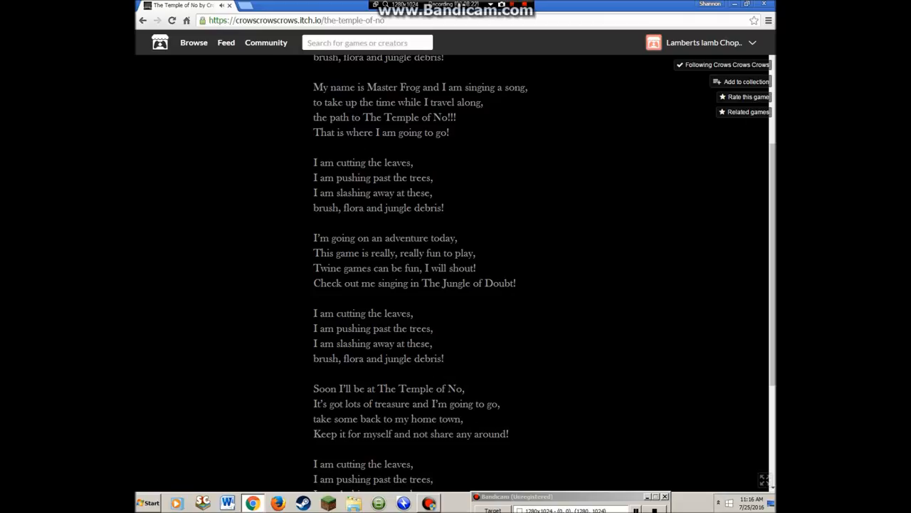
scroll(down, 3)
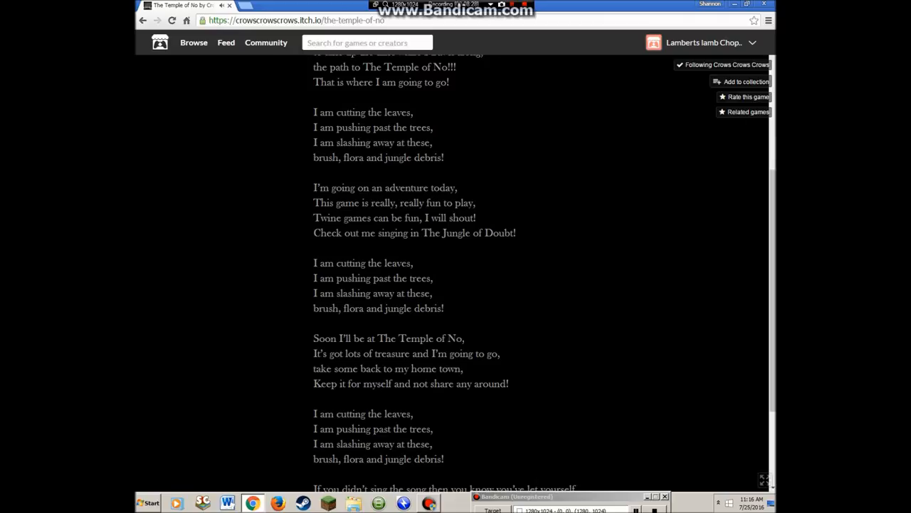
scroll(down, 3)
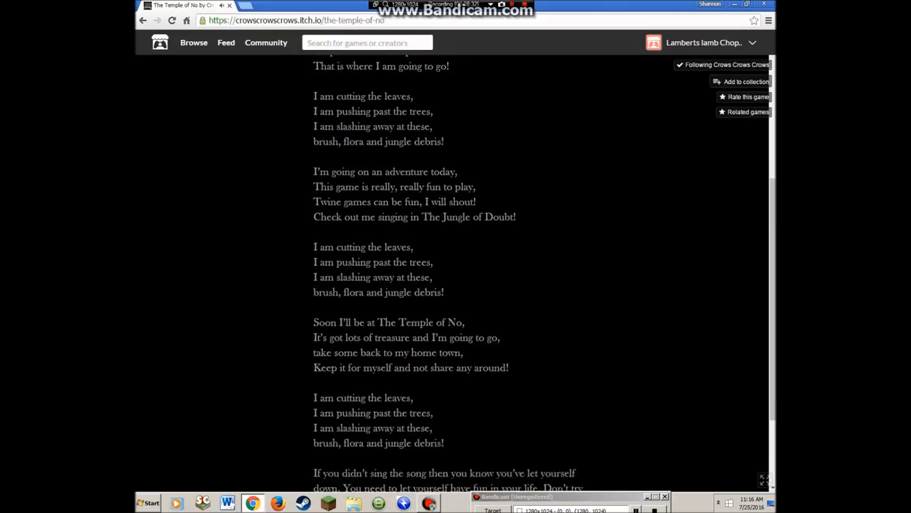
scroll(down, 3)
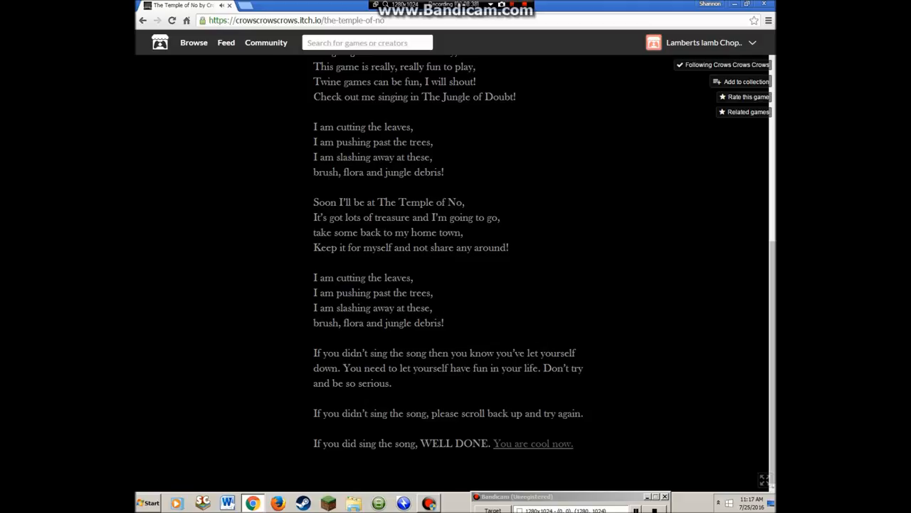
click(532, 443)
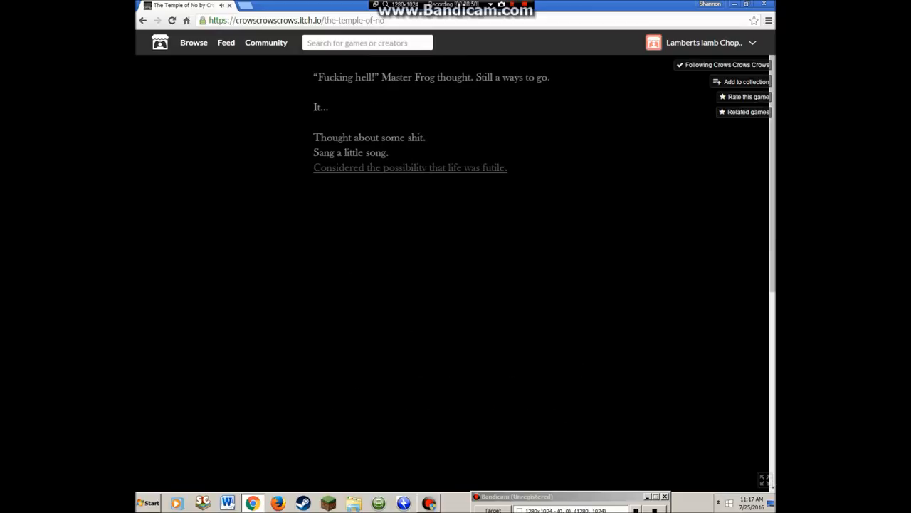